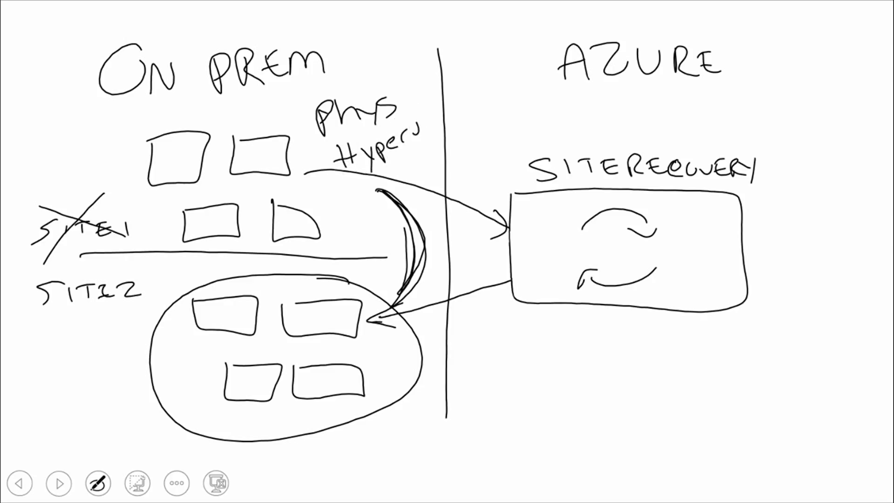
Handwrite 'VMware' under Phys and Hyper-V and circle it
{"action": "type", "text": "VMn"}
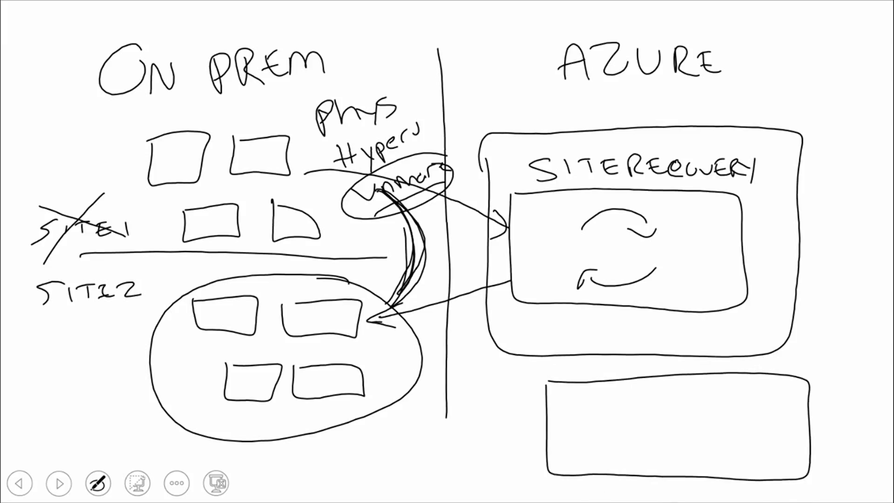
Sketch a small shape inside the rectangle below the Azure Site Recovery box
{"action": "left_click_drag", "start_coordinate": [581, 404], "coordinate": [622, 433]}
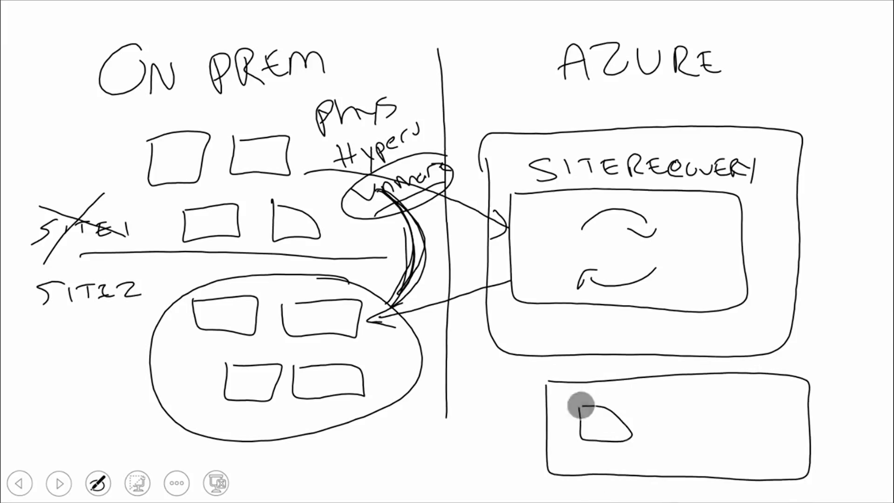